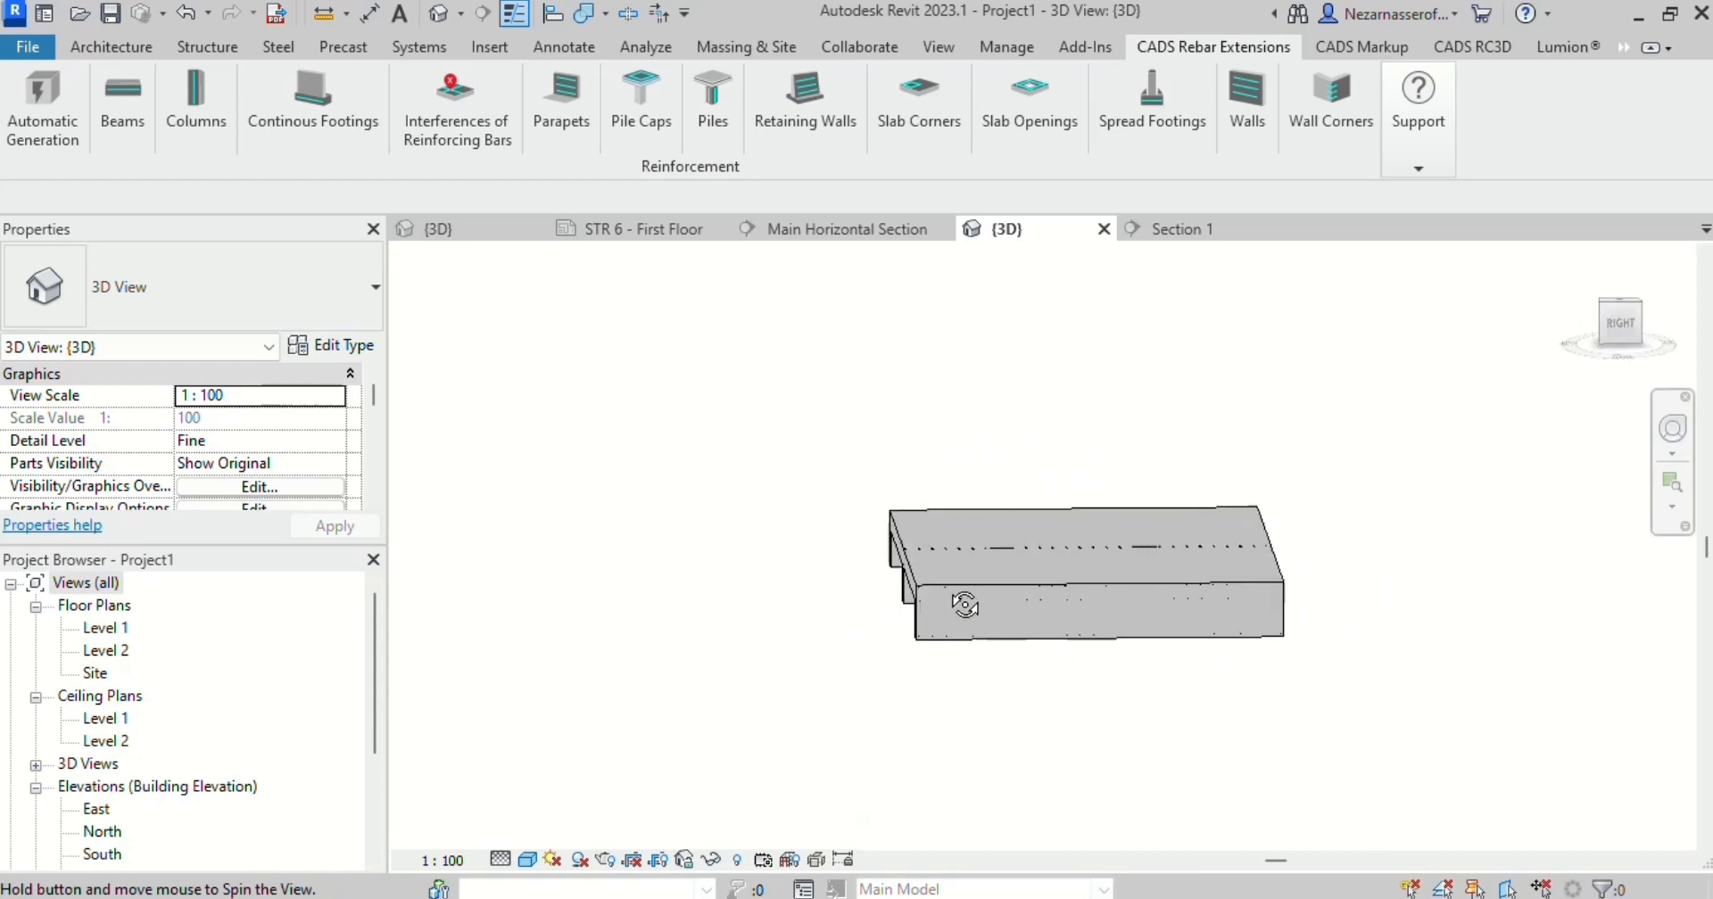
# Step: Show Section 1 with the slab and its three drop beams, zoomed to fit the whole slab
pyautogui.click(1181, 228)
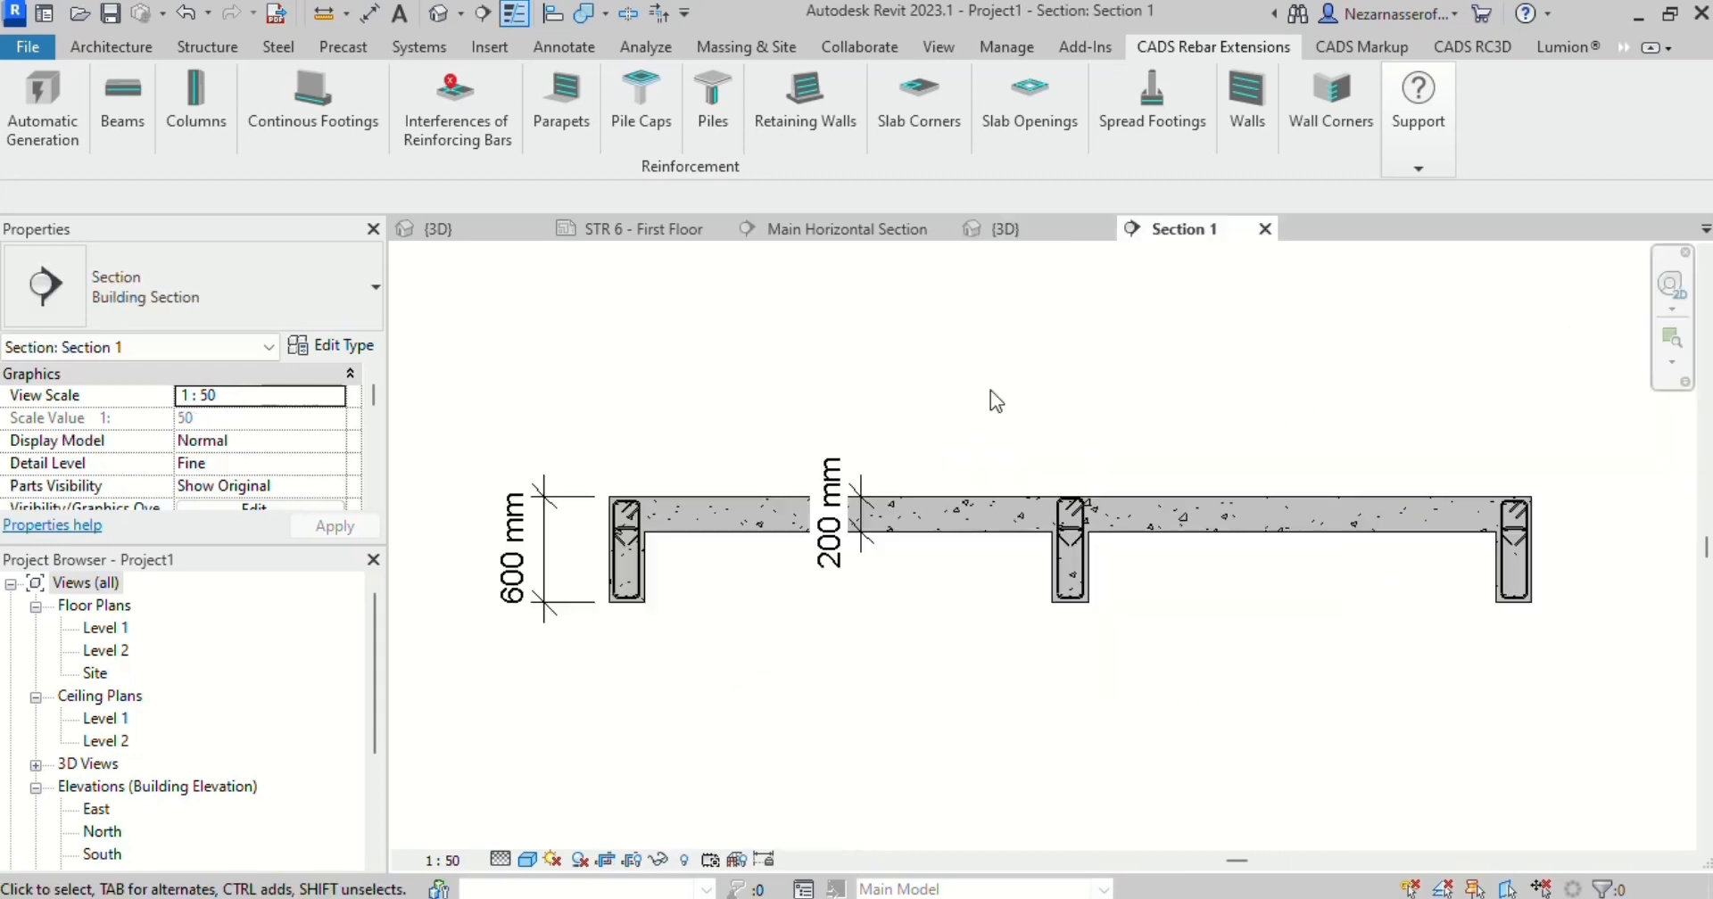
pyautogui.moveTo(1004, 396)
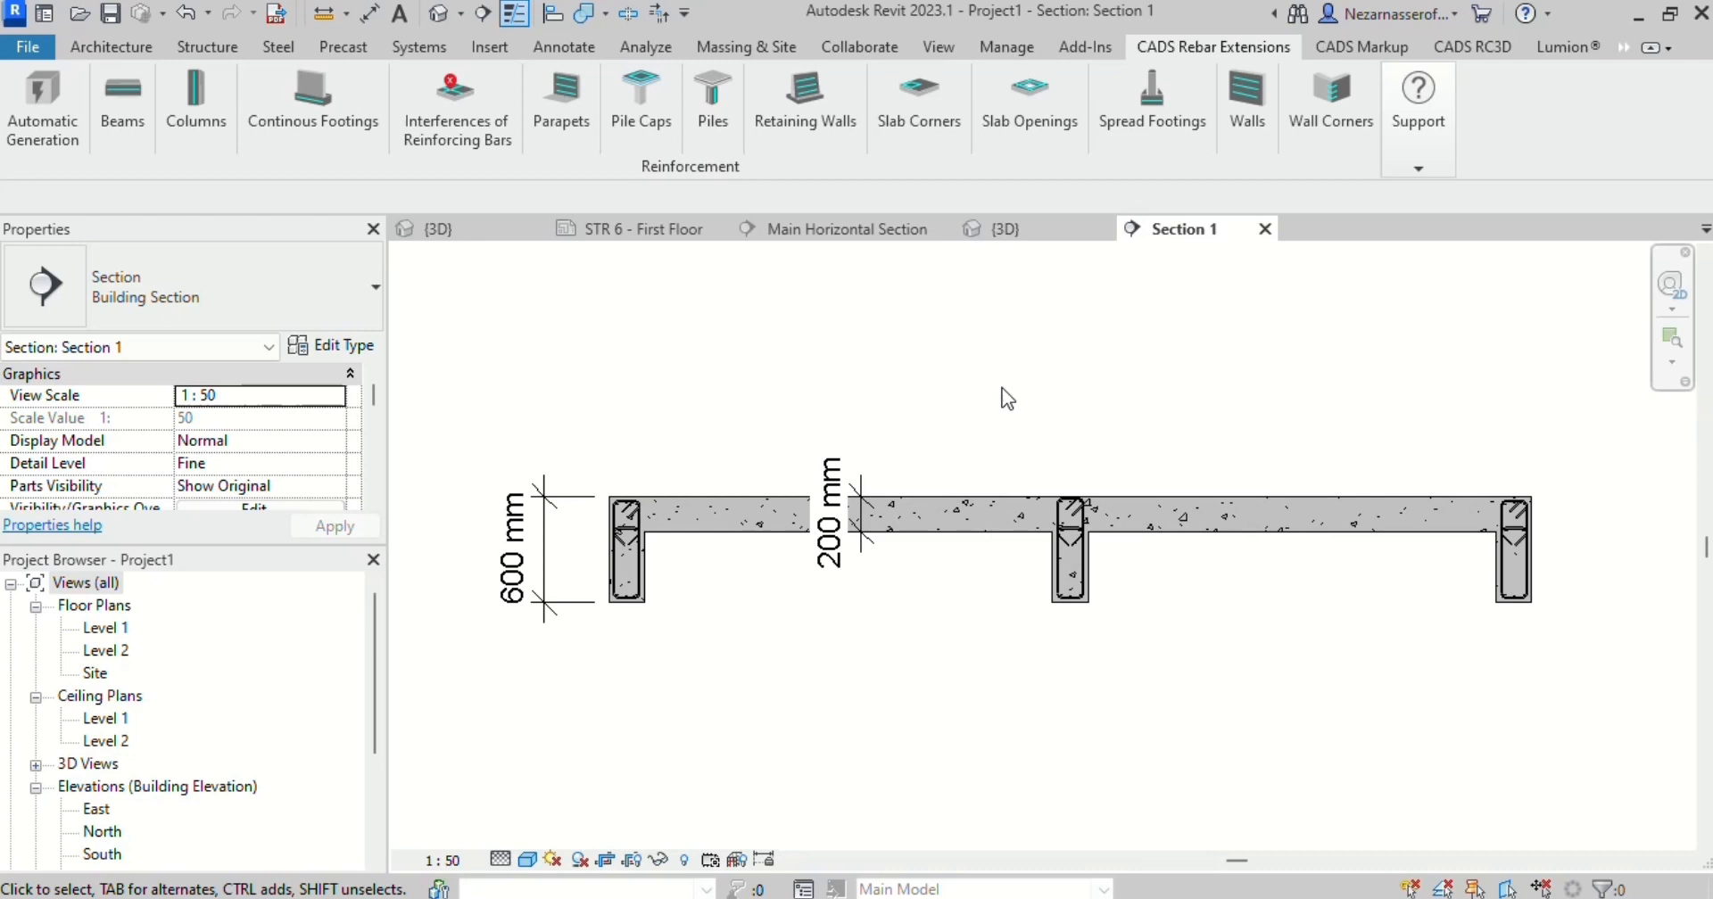
pyautogui.scroll(-3)
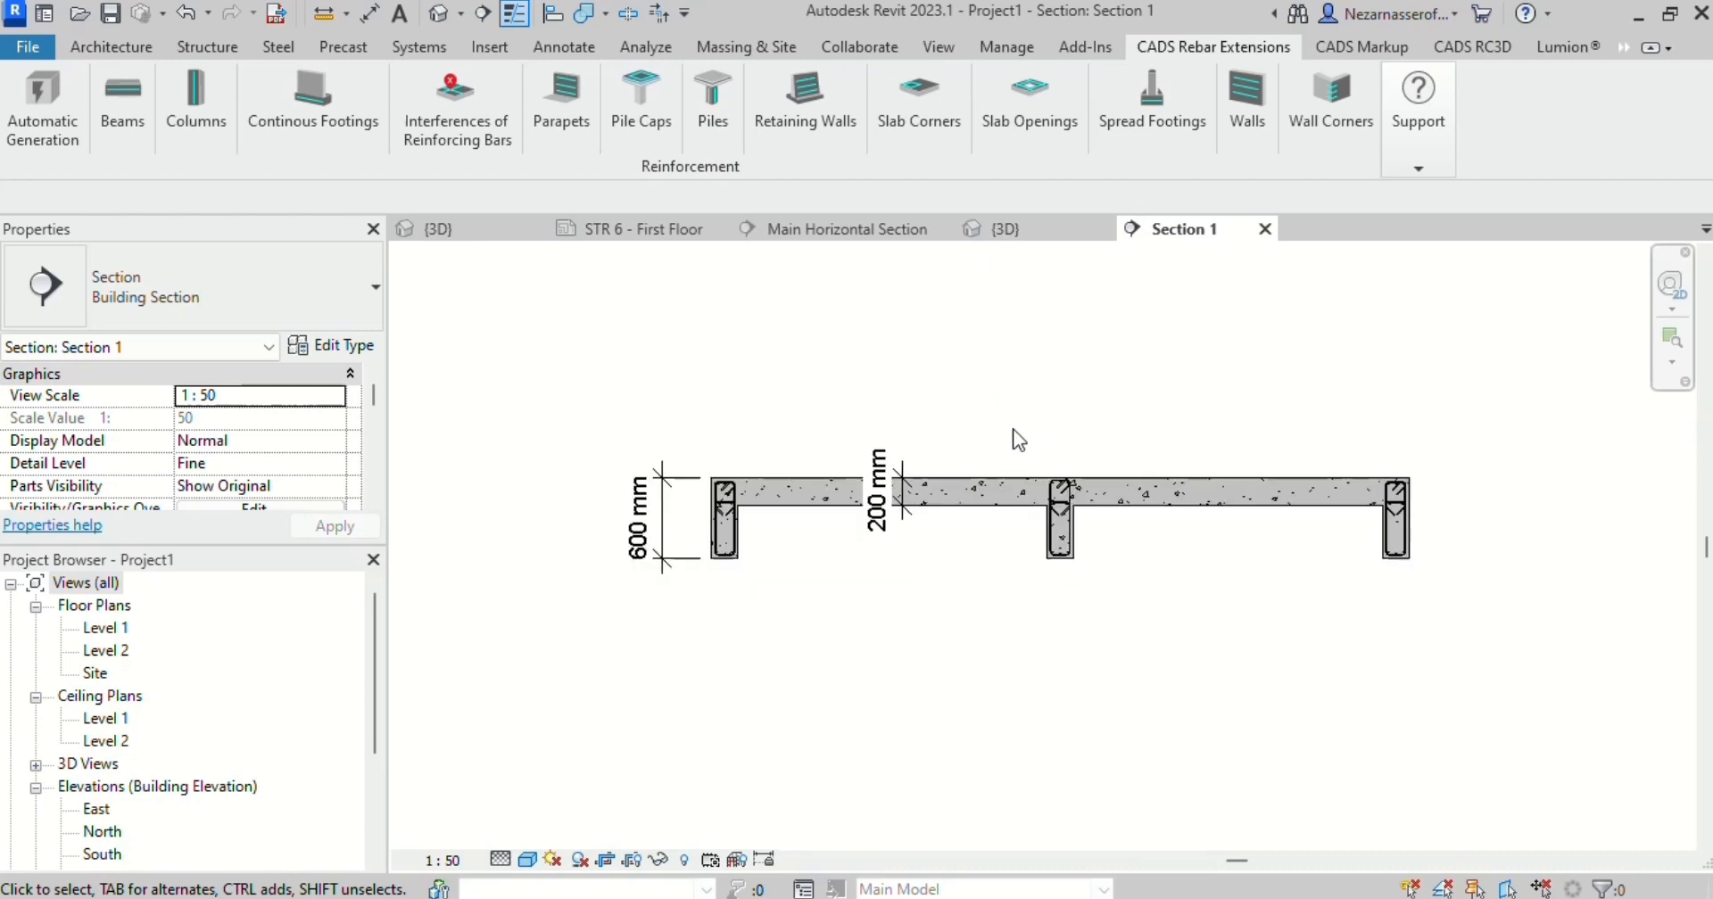
pyautogui.click(639, 229)
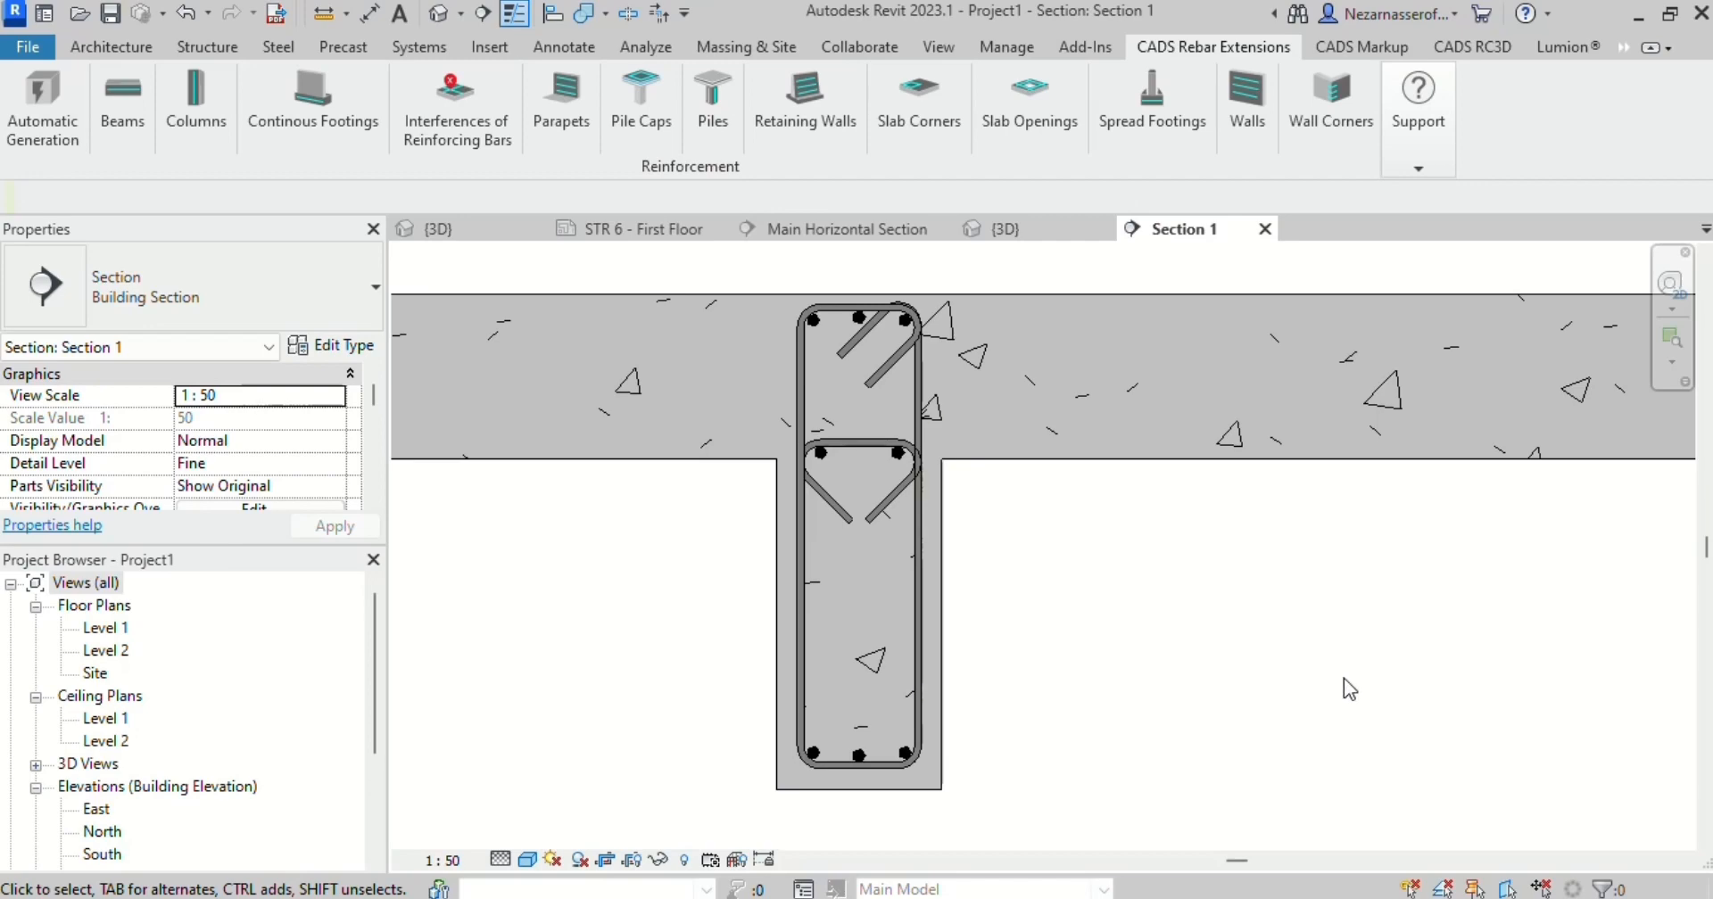
# Step: Show the 3D view with only the beam rebar cages isolated
pyautogui.click(1003, 228)
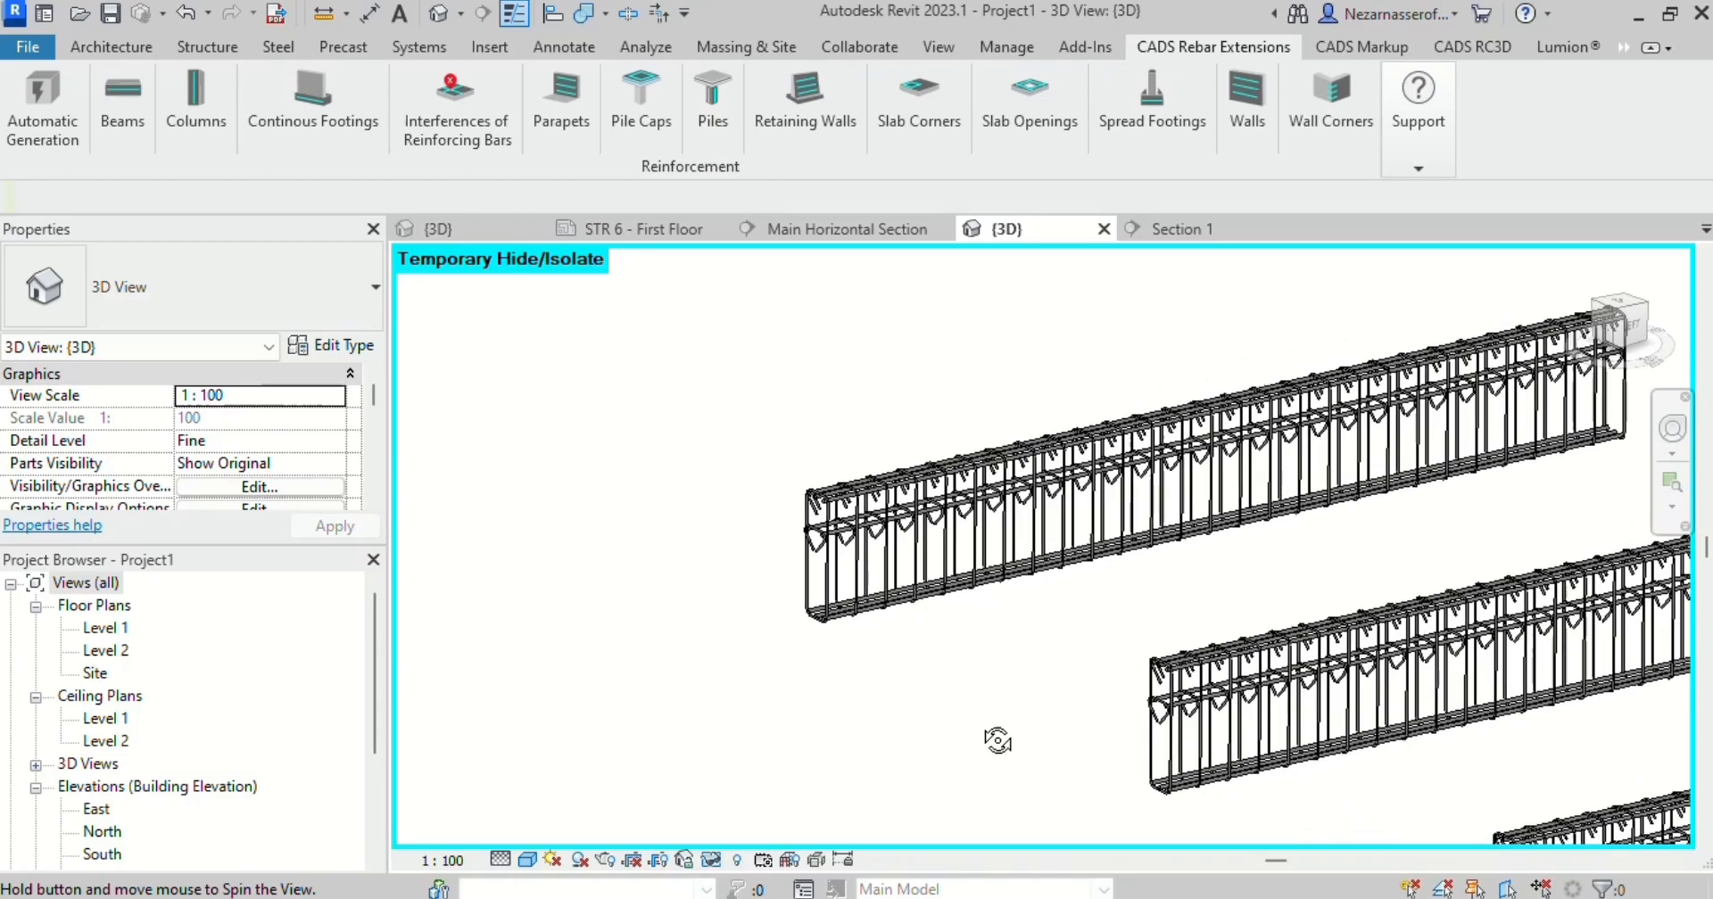